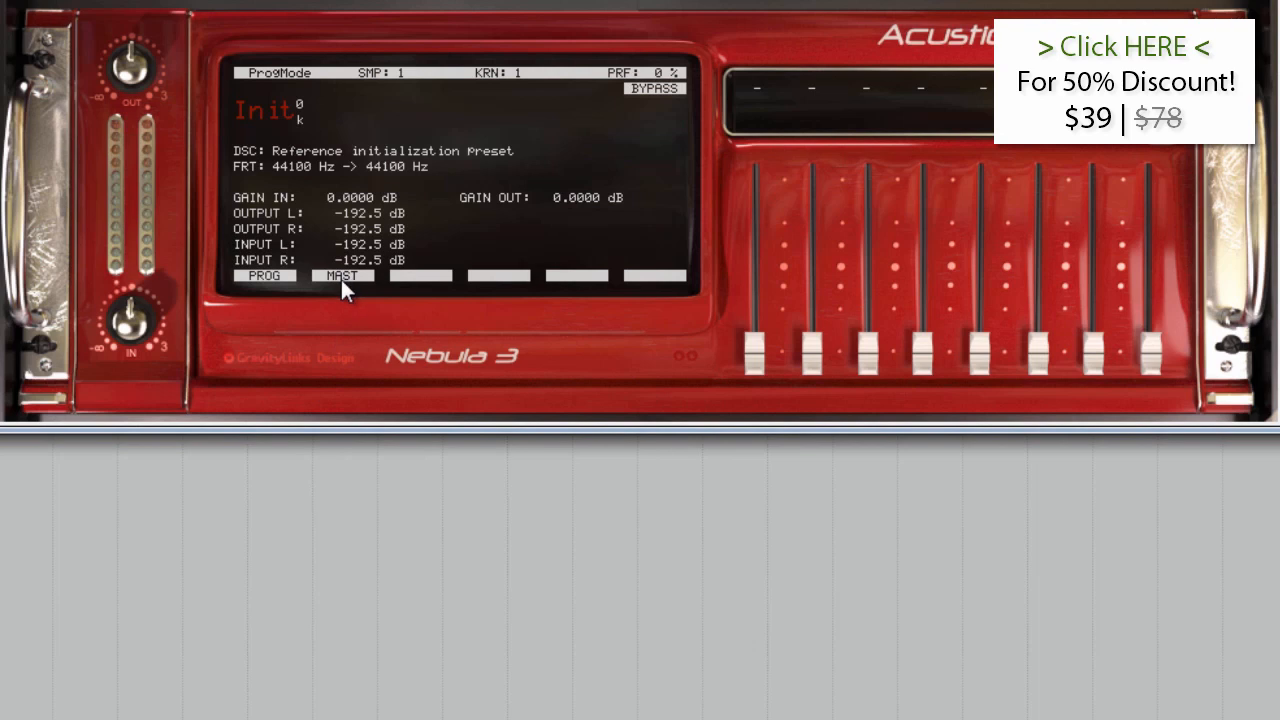
Open the Nebula 3 master settings page via MAST.
left_click(344, 275)
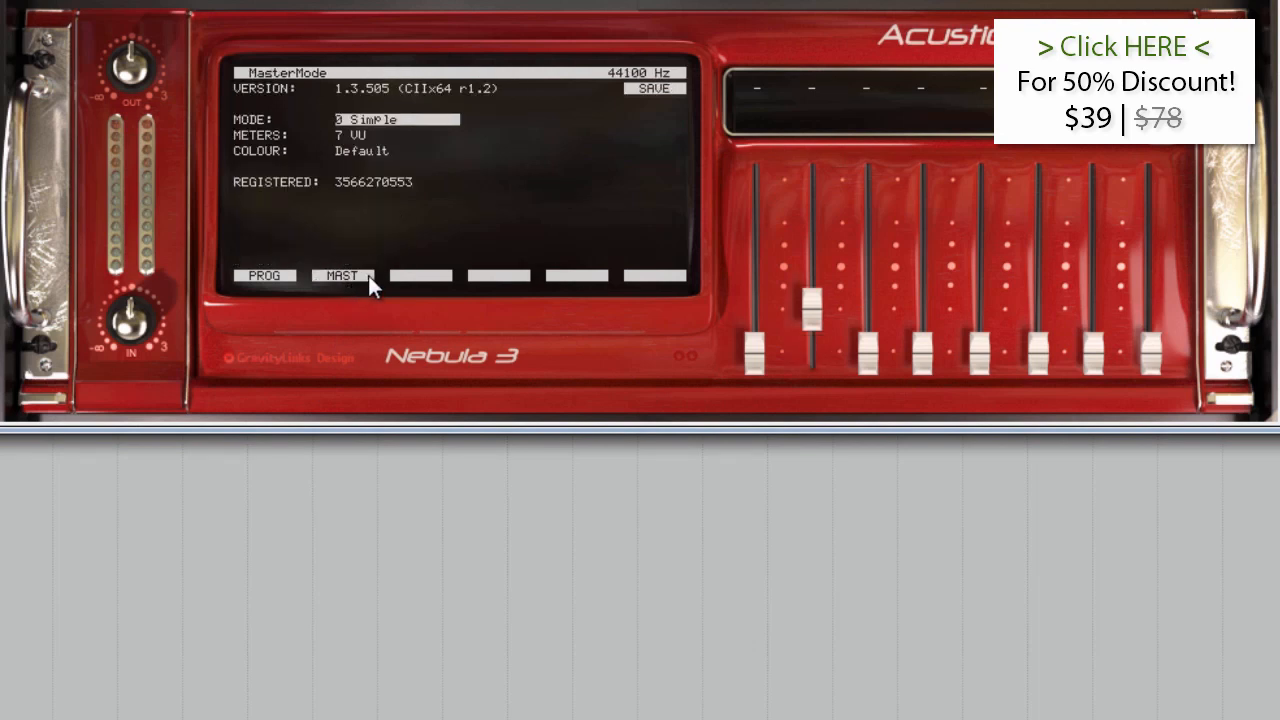
mouse_move(437, 135)
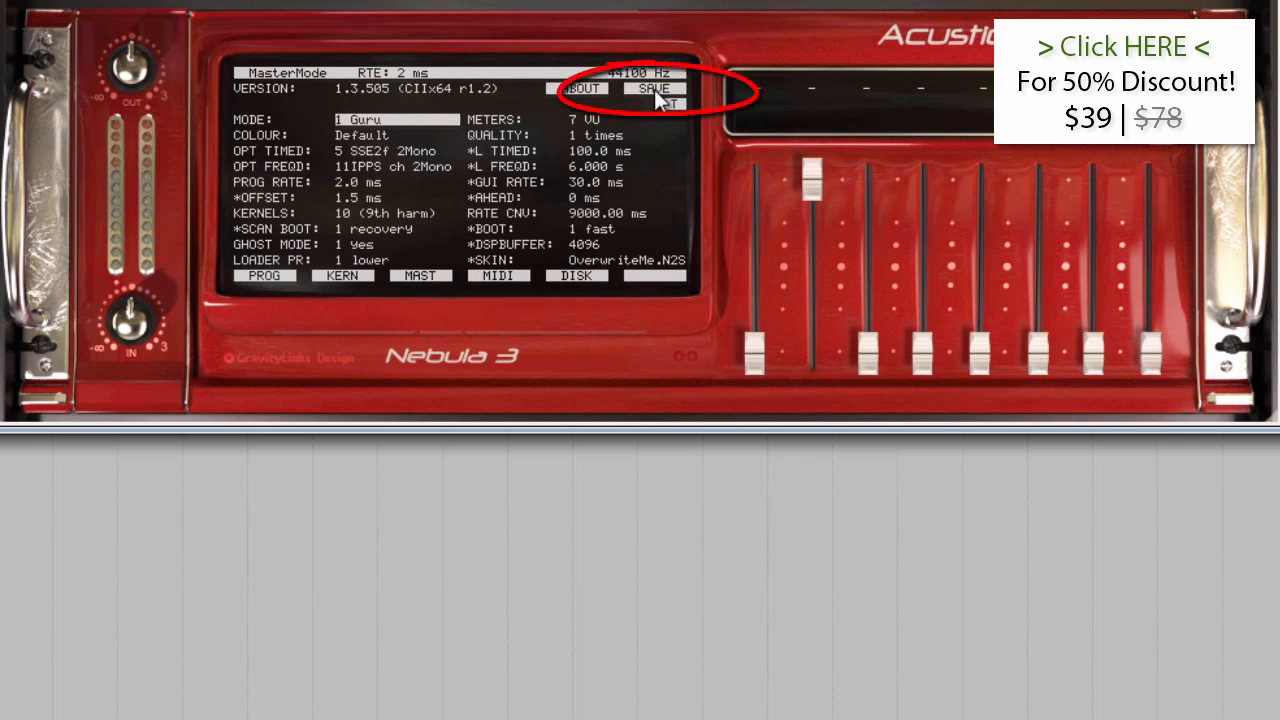
mouse_move(640, 318)
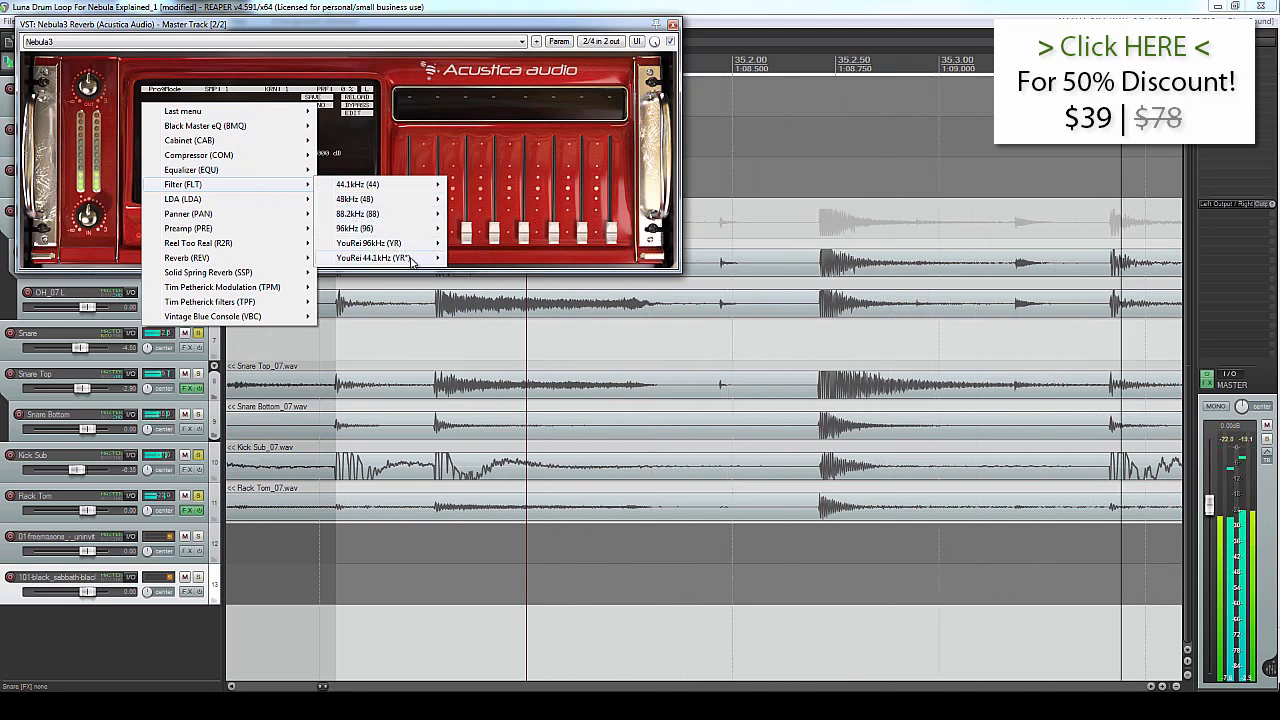
Load the YouRei 44.1kHz '764 - FX - EnvFollower Forward - B' filter program.
left_click(375, 258)
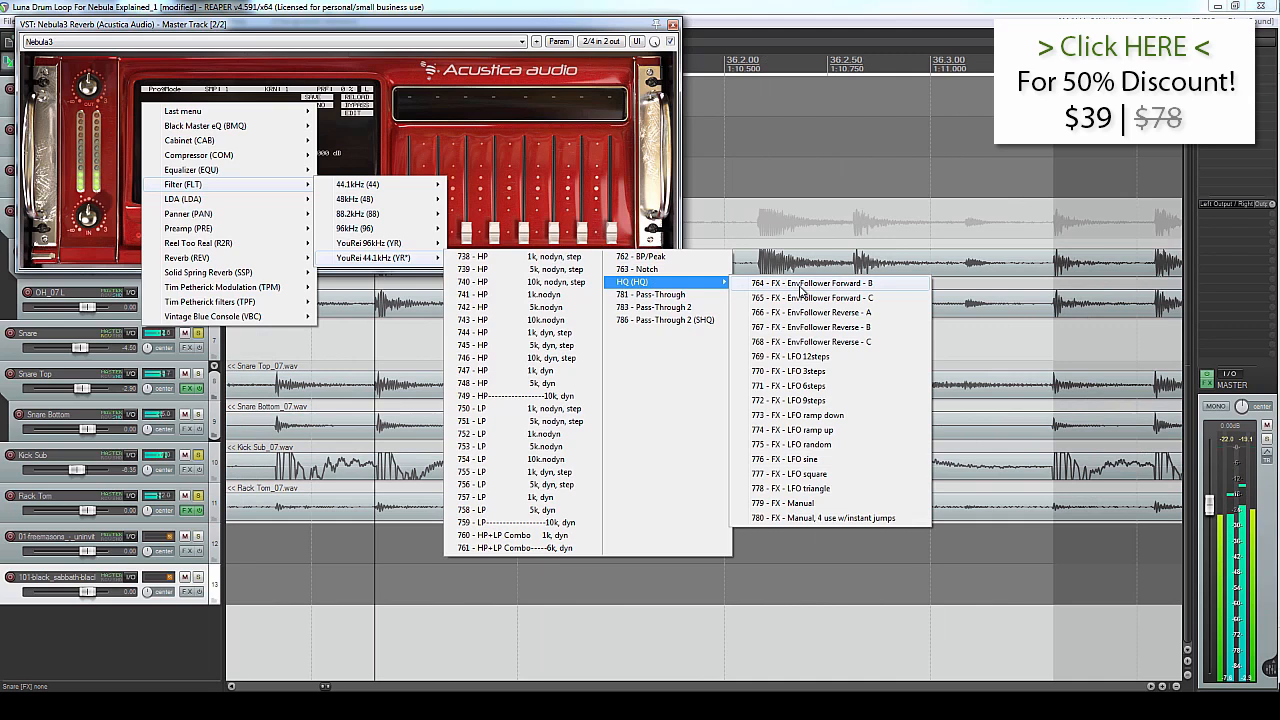
left_click(820, 283)
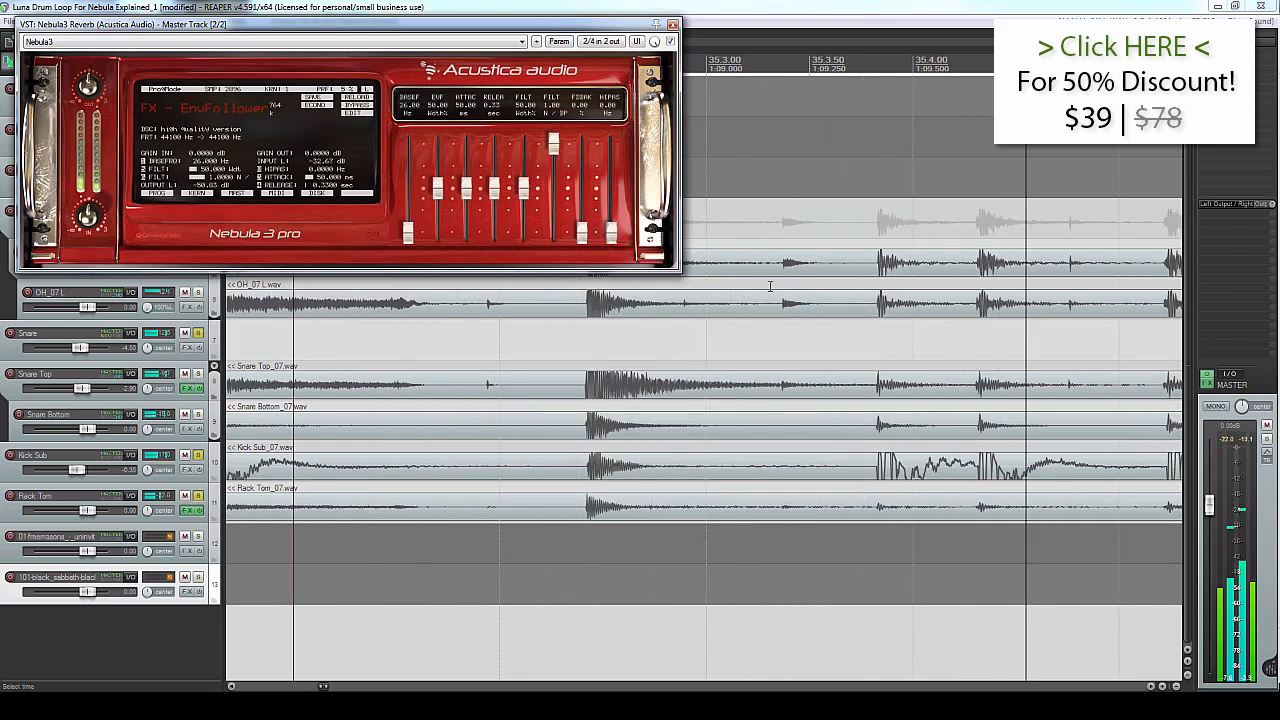